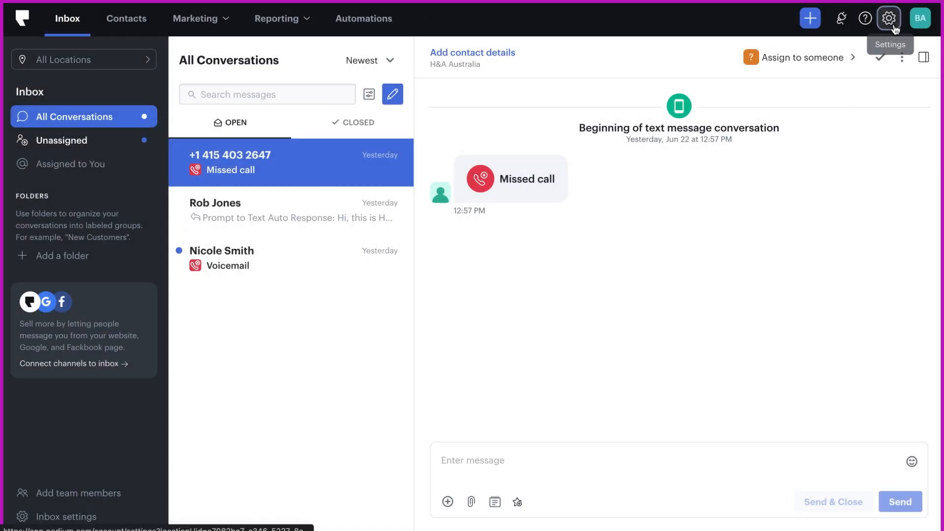
Go to the account settings to reach the Business Hours page
{"action": "left_click", "coordinate": [888, 17]}
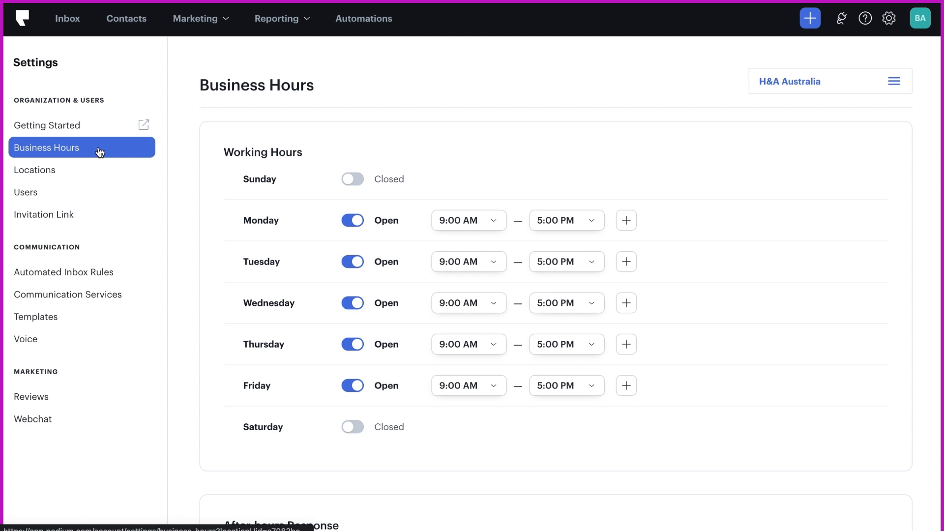
{"action": "mouse_move", "coordinate": [294, 198]}
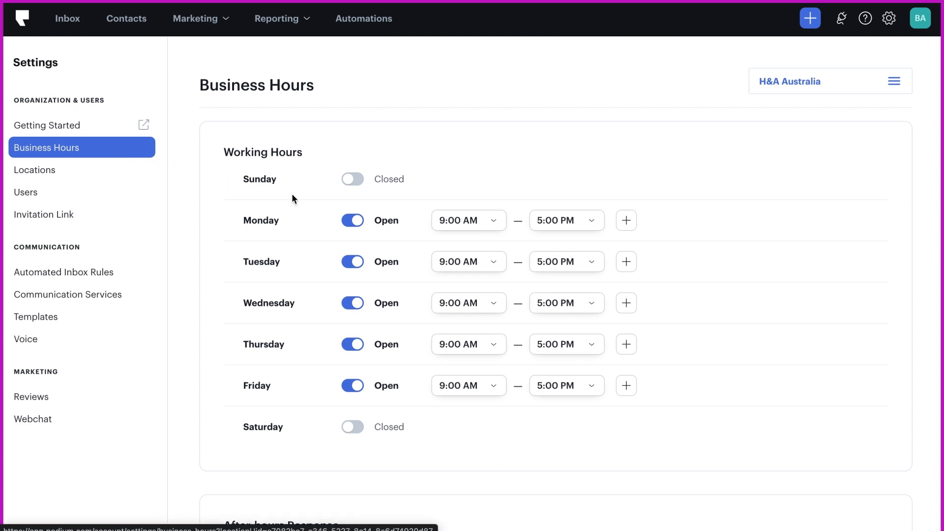
Toggle Monday closed and Saturday open, closing Saturday at 12:00 PM
{"action": "left_click", "coordinate": [352, 219]}
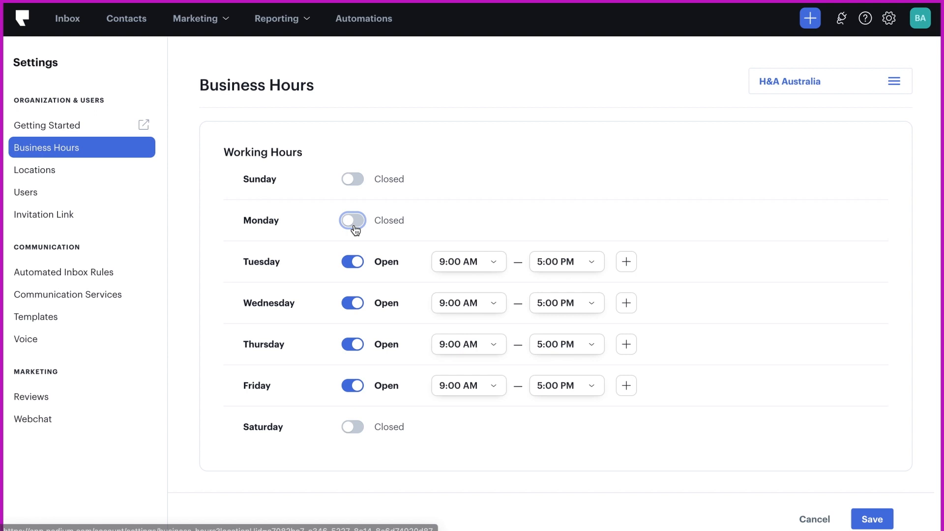
{"action": "mouse_move", "coordinate": [356, 434]}
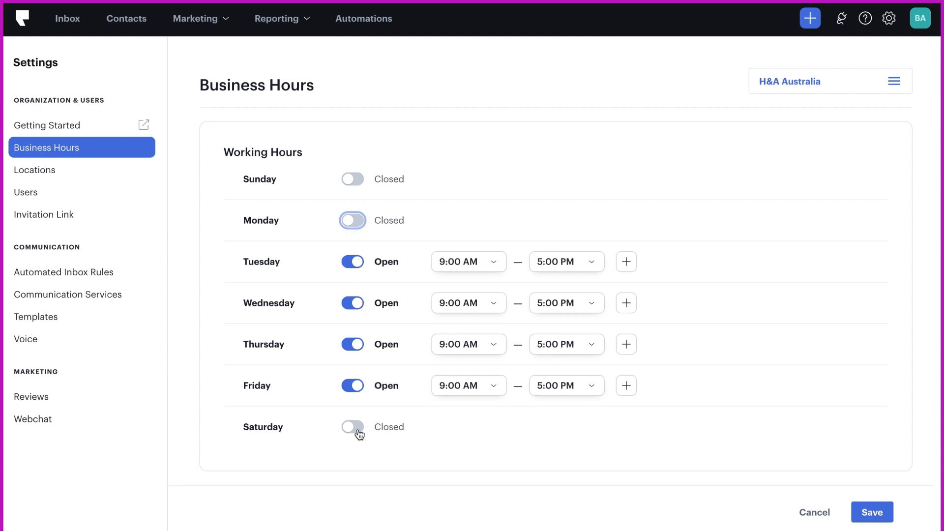
{"action": "left_click", "coordinate": [352, 426]}
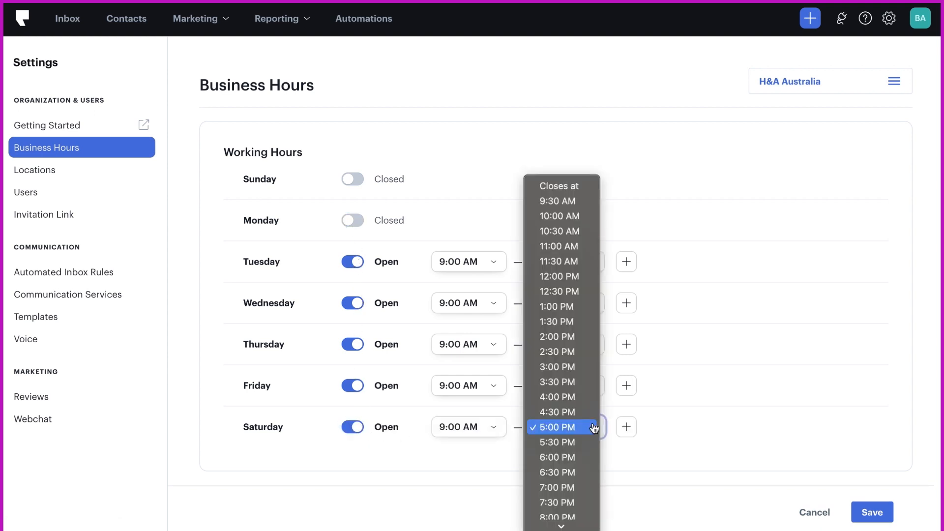
{"action": "left_click", "coordinate": [556, 276]}
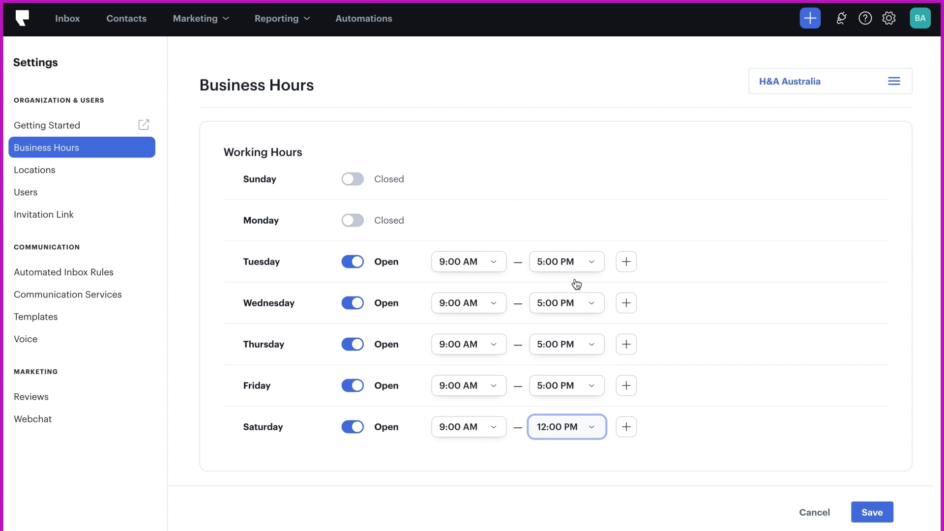
Enable the after-hours auto-reply and end its message with "! Thank you!"
{"action": "scroll", "scroll_direction": "down", "scroll_amount": 3}
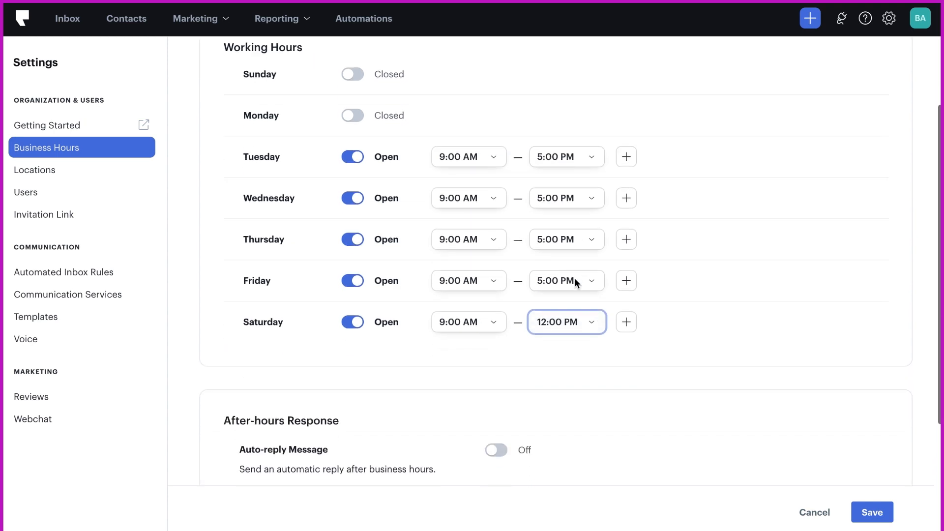
{"action": "scroll", "scroll_direction": "down", "scroll_amount": 3}
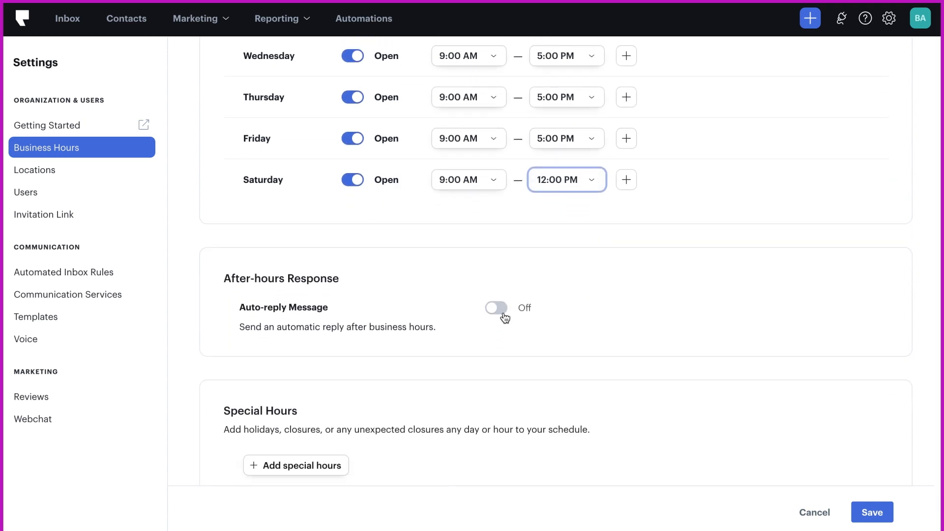
{"action": "left_click", "coordinate": [495, 306]}
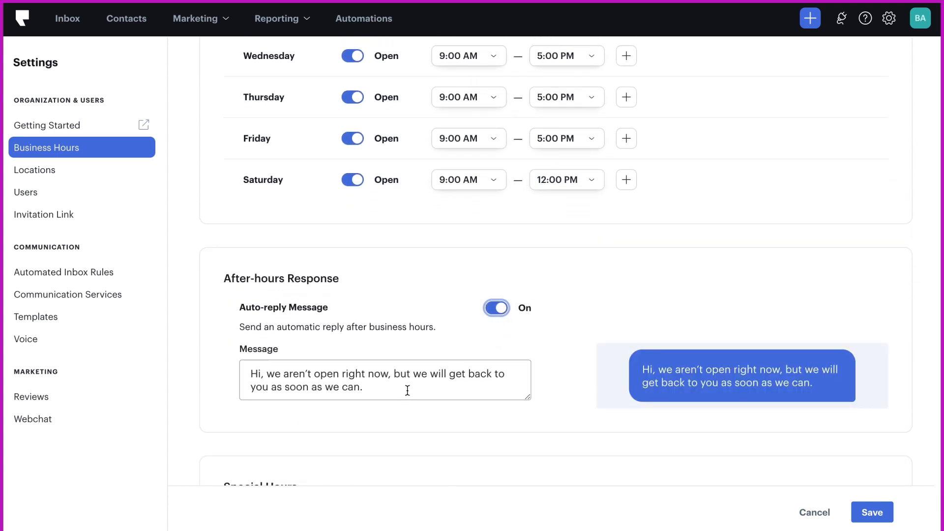
{"action": "type", "text": "!"}
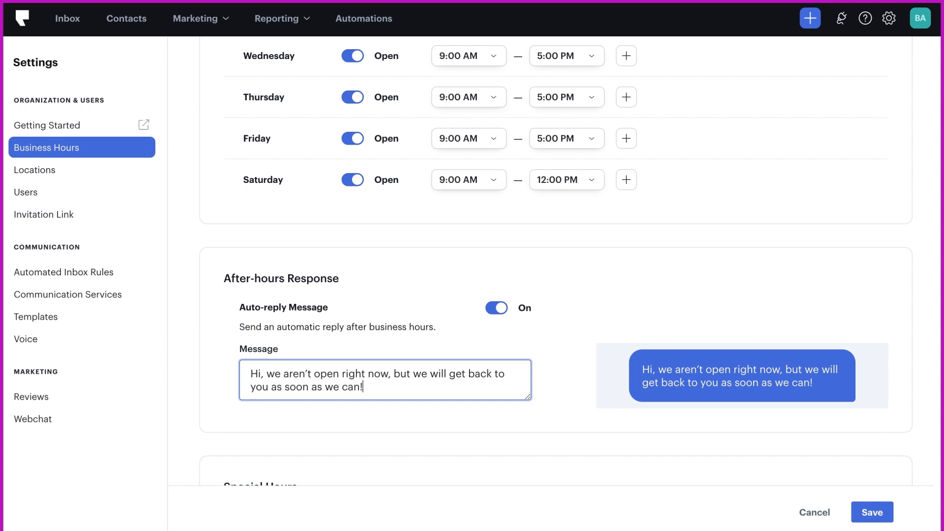
{"action": "type", "text": "T"}
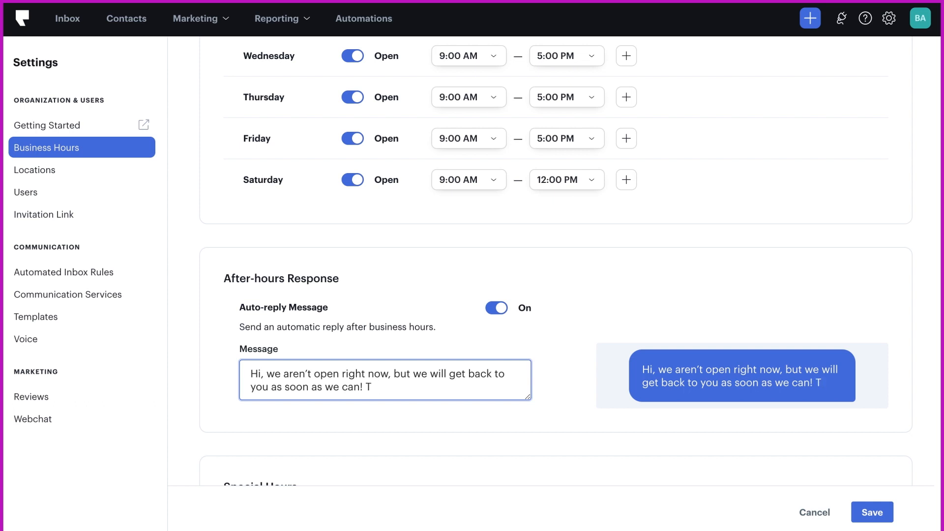
{"action": "type", "text": "hank you!"}
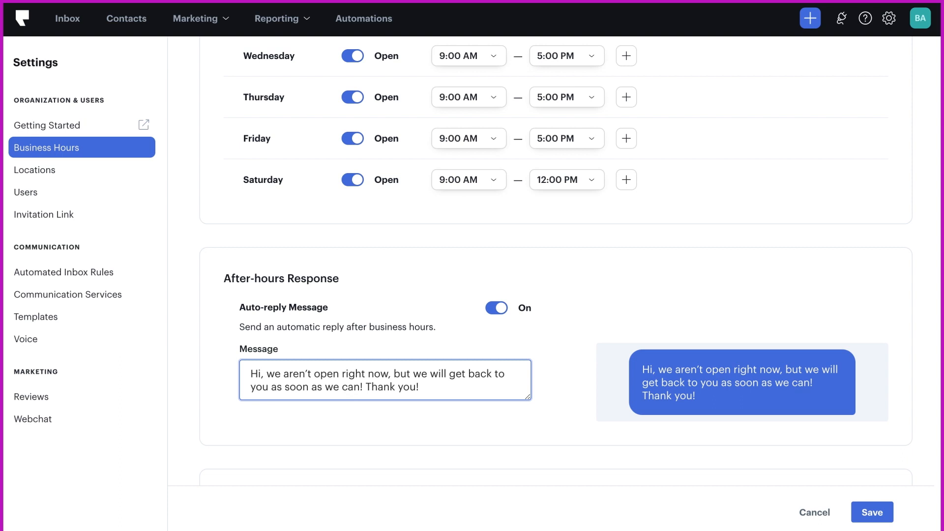
Create a special-hours entry for July 4, 2022, open 9:00 AM to 1:00 PM
{"action": "scroll", "scroll_direction": "down", "scroll_amount": 3}
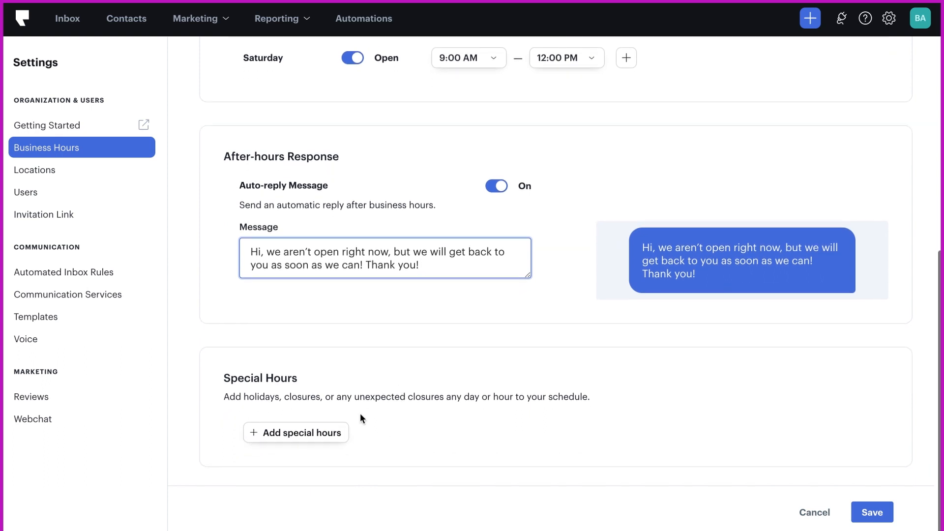
{"action": "left_click", "coordinate": [296, 433]}
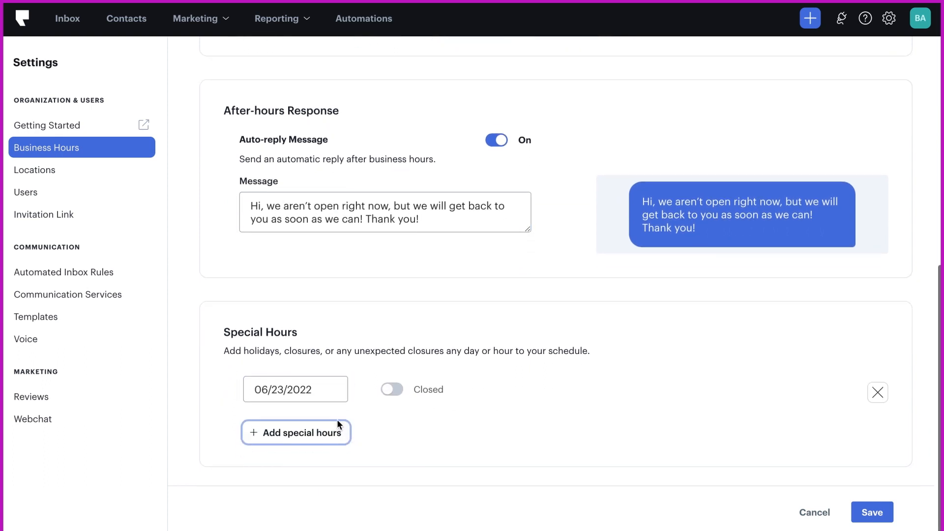
{"action": "left_click", "coordinate": [295, 389]}
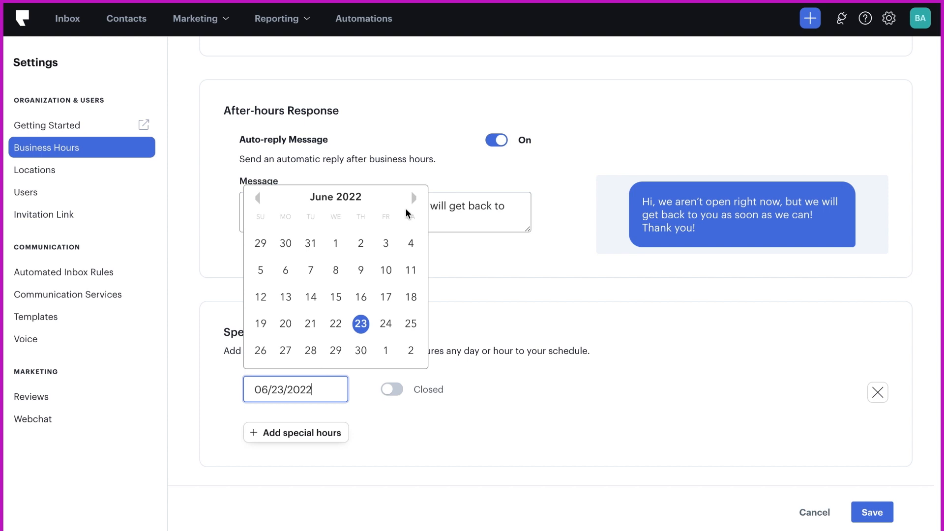
{"action": "left_click", "coordinate": [413, 198]}
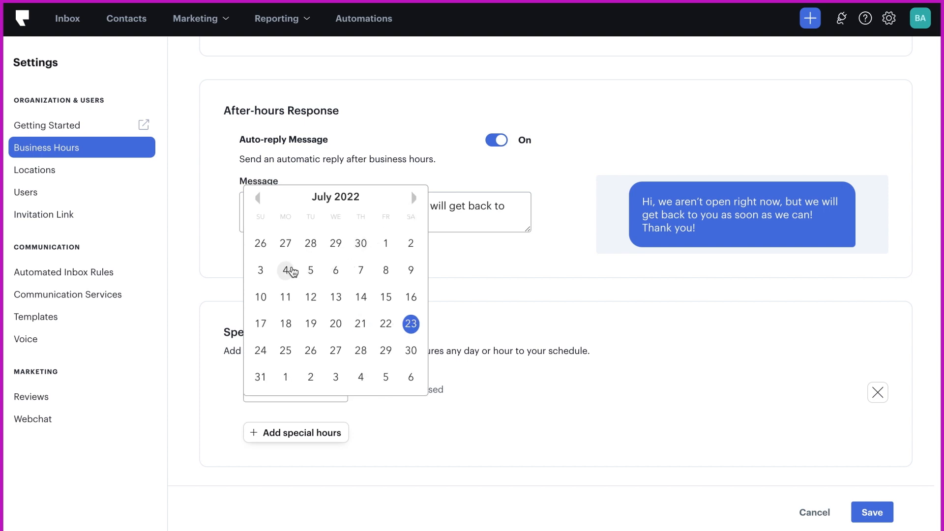
{"action": "left_click", "coordinate": [285, 269]}
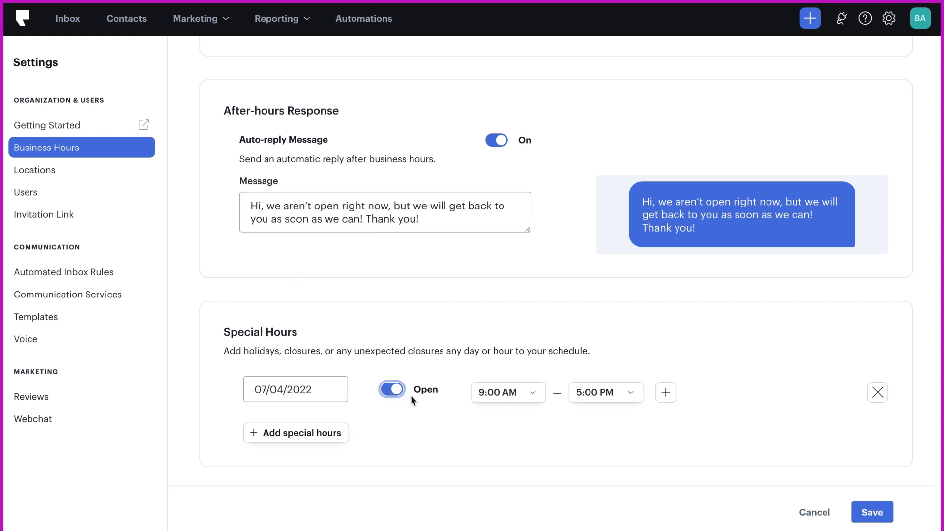
{"action": "left_click", "coordinate": [604, 392]}
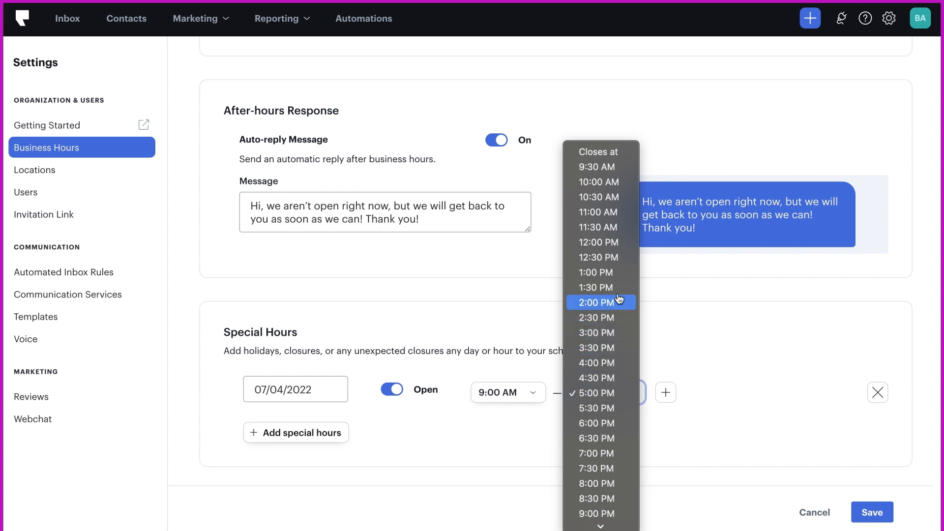
{"action": "left_click", "coordinate": [594, 272]}
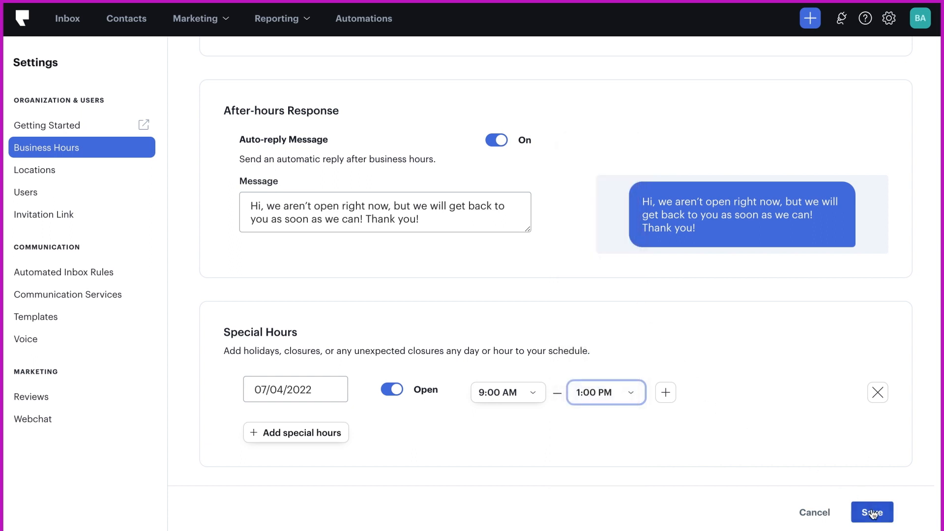